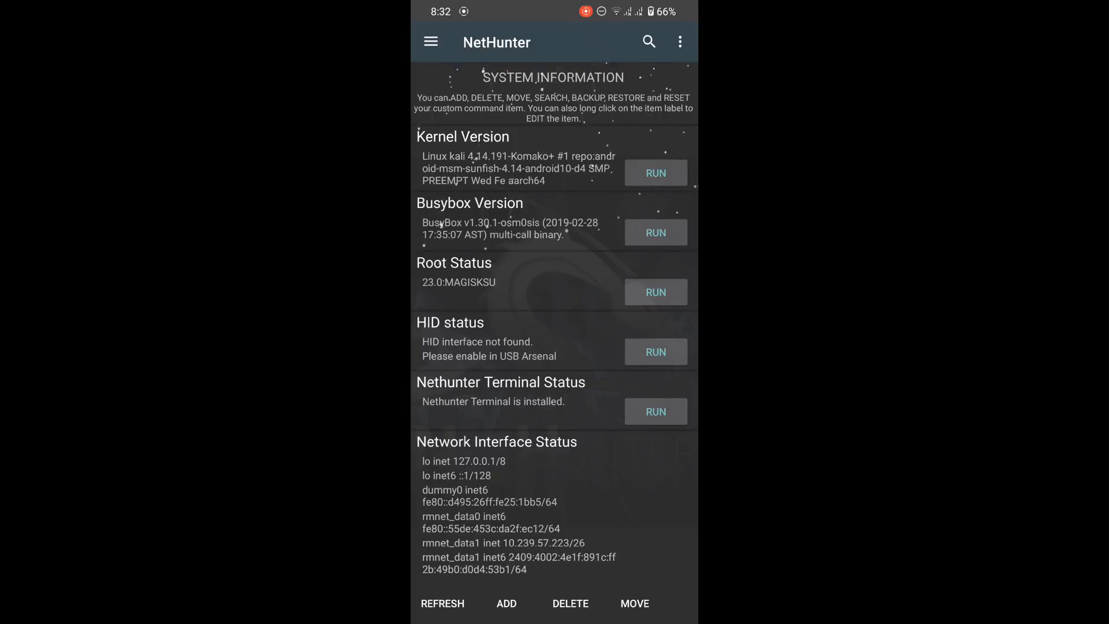
Step: Exit NetHunter's System Information page to the phone's home screen
{"action": "key", "text": "Home"}
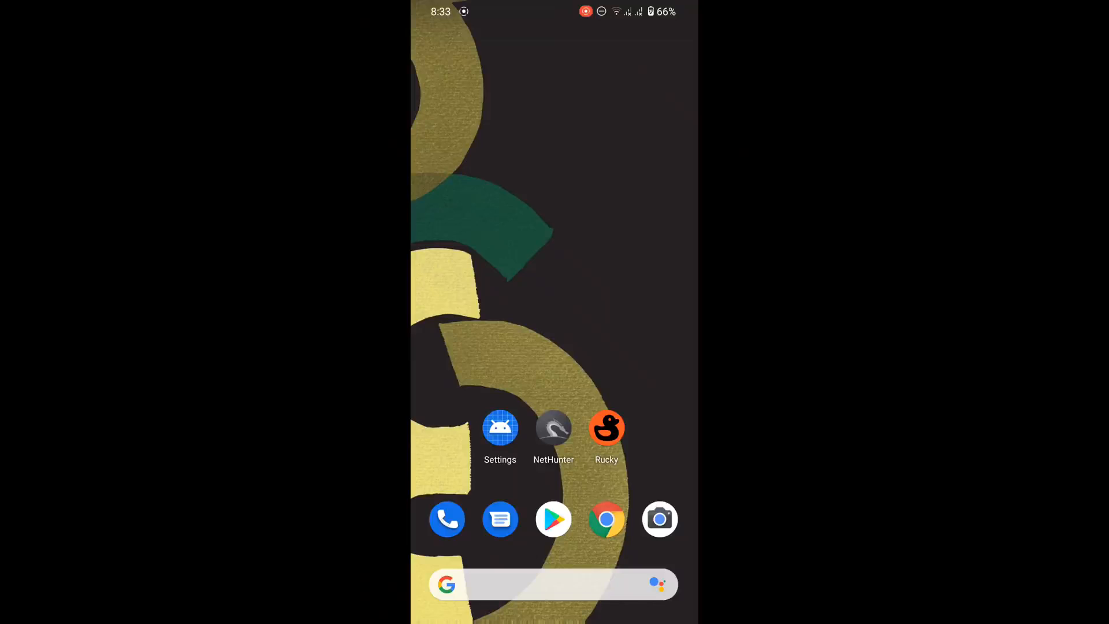
Step: Relaunch NetHunter and go to USB Arsenal through the navigation drawer
{"action": "left_click", "coordinate": [553, 428]}
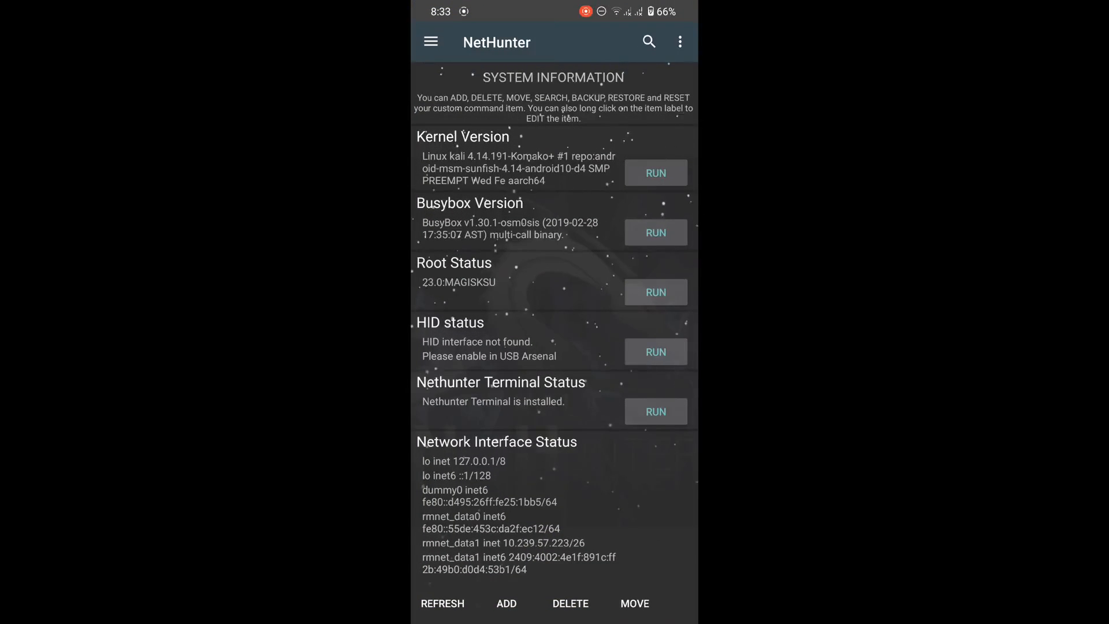
{"action": "left_click", "coordinate": [430, 41]}
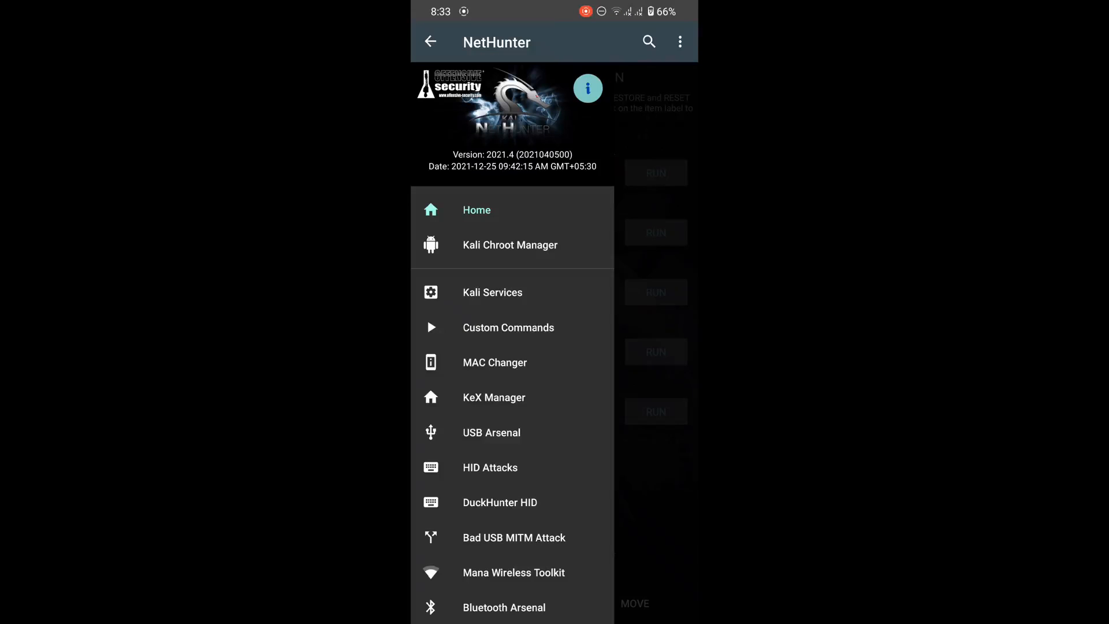
{"action": "left_click", "coordinate": [491, 432]}
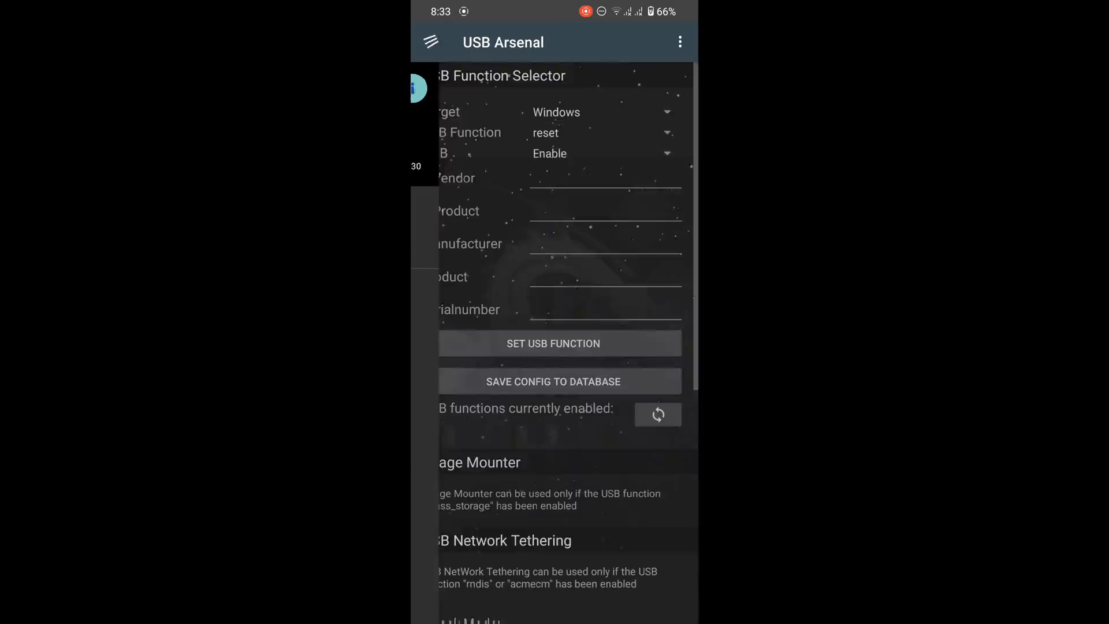
Step: Apply the hid USB function, confirm ffs.adb and hid.1 are enabled, and go home
{"action": "left_click", "coordinate": [430, 41]}
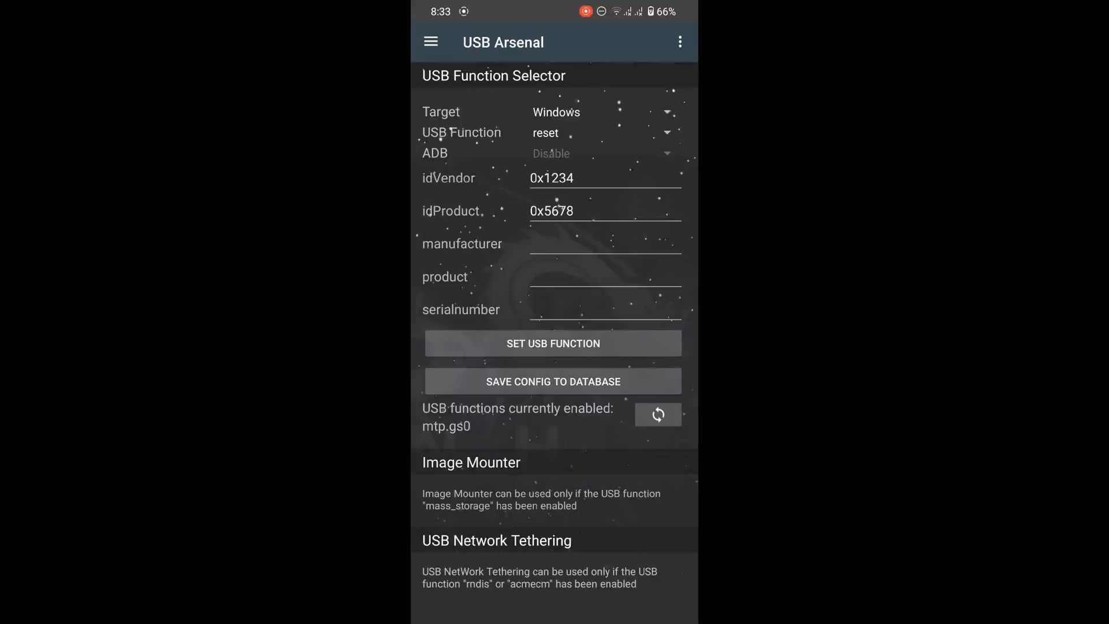
{"action": "left_click", "coordinate": [602, 133]}
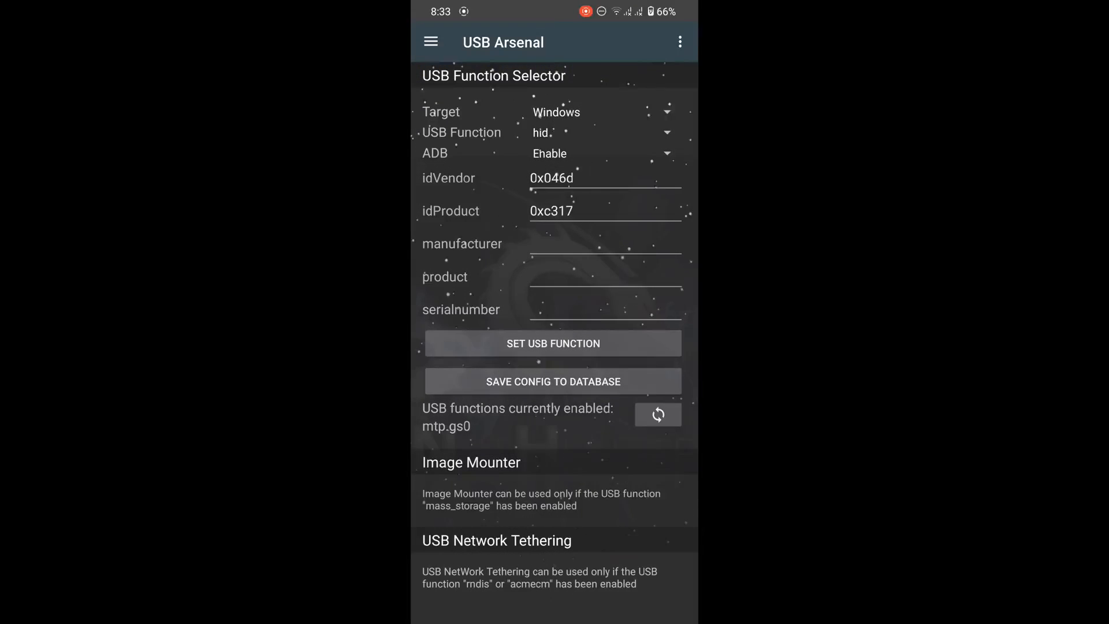
{"action": "left_click", "coordinate": [553, 343]}
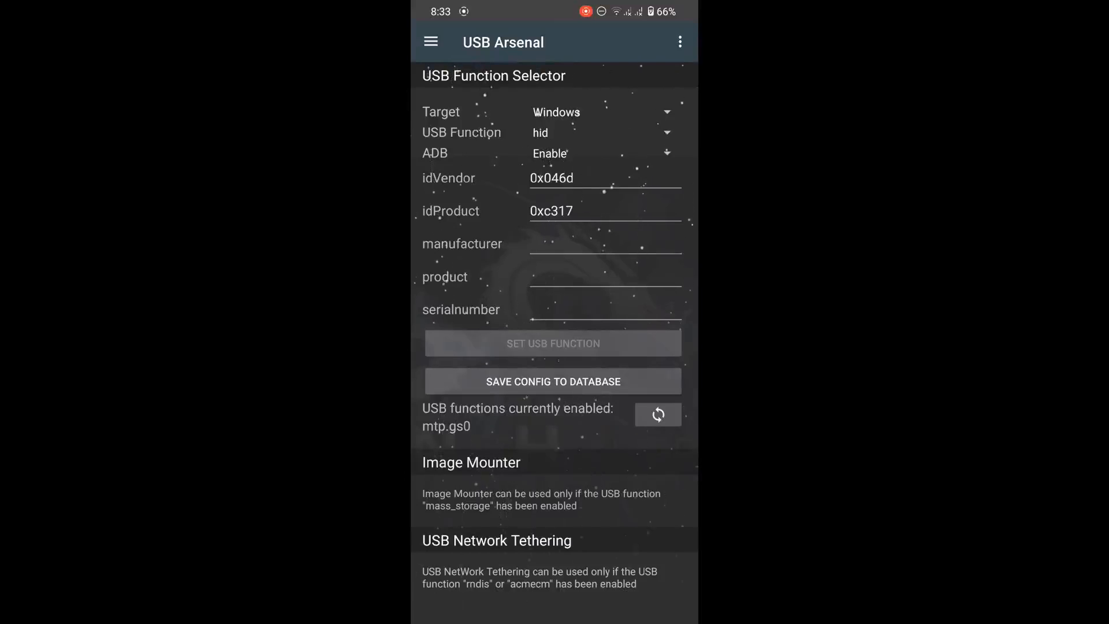
{"action": "left_click", "coordinate": [553, 343]}
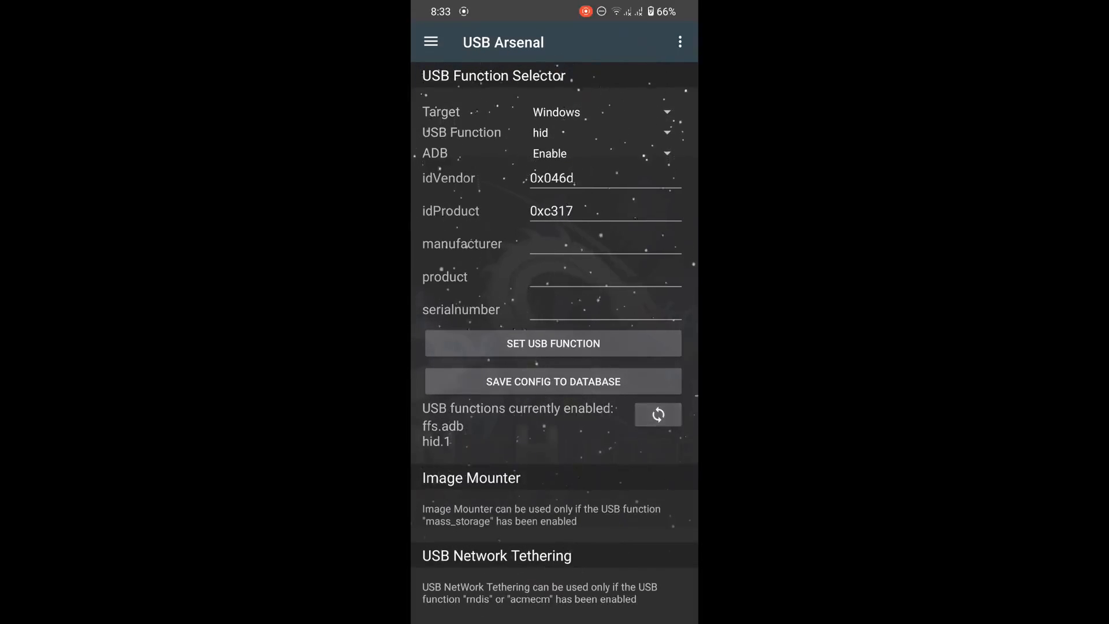
{"action": "left_click", "coordinate": [554, 343]}
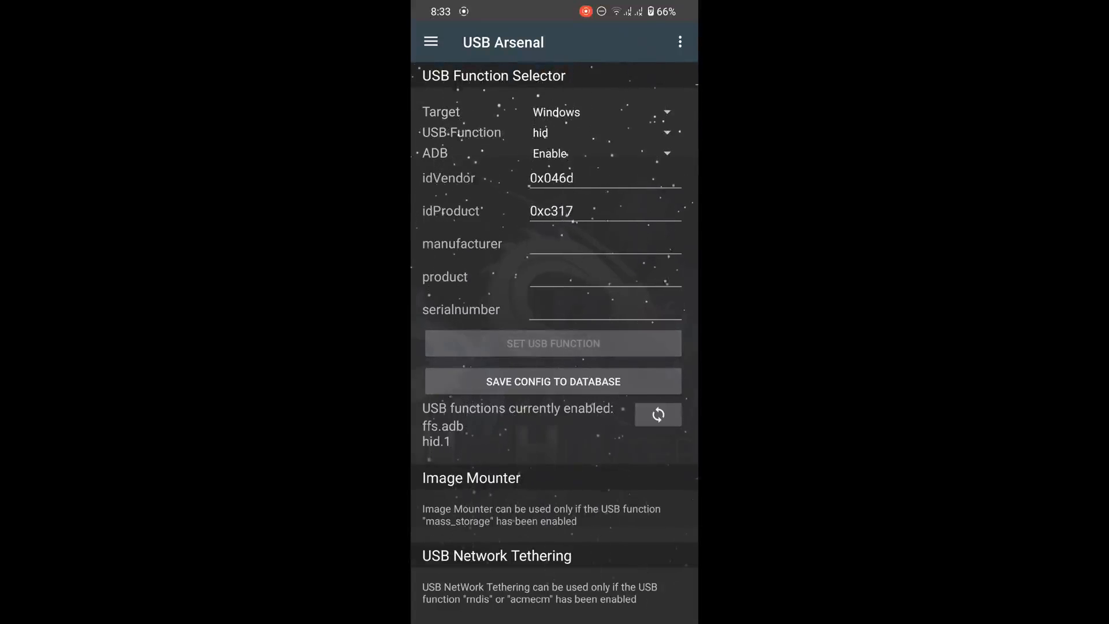
{"action": "left_click", "coordinate": [553, 343]}
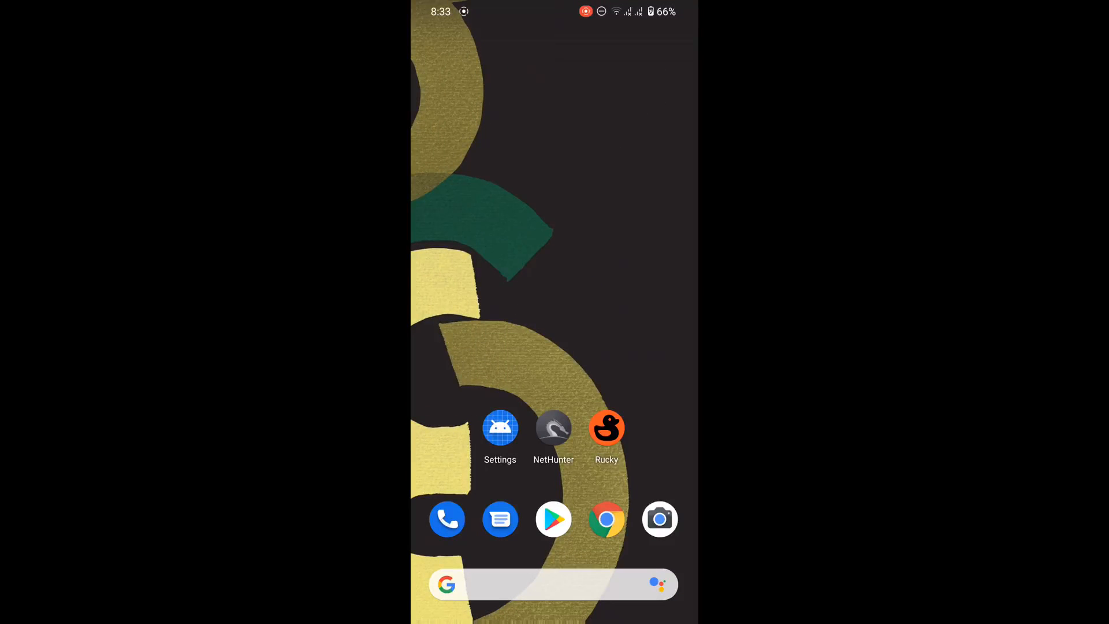
Step: Launch Rucky and bring up its saved-script picker listing Hello.txt
{"action": "left_click", "coordinate": [606, 429]}
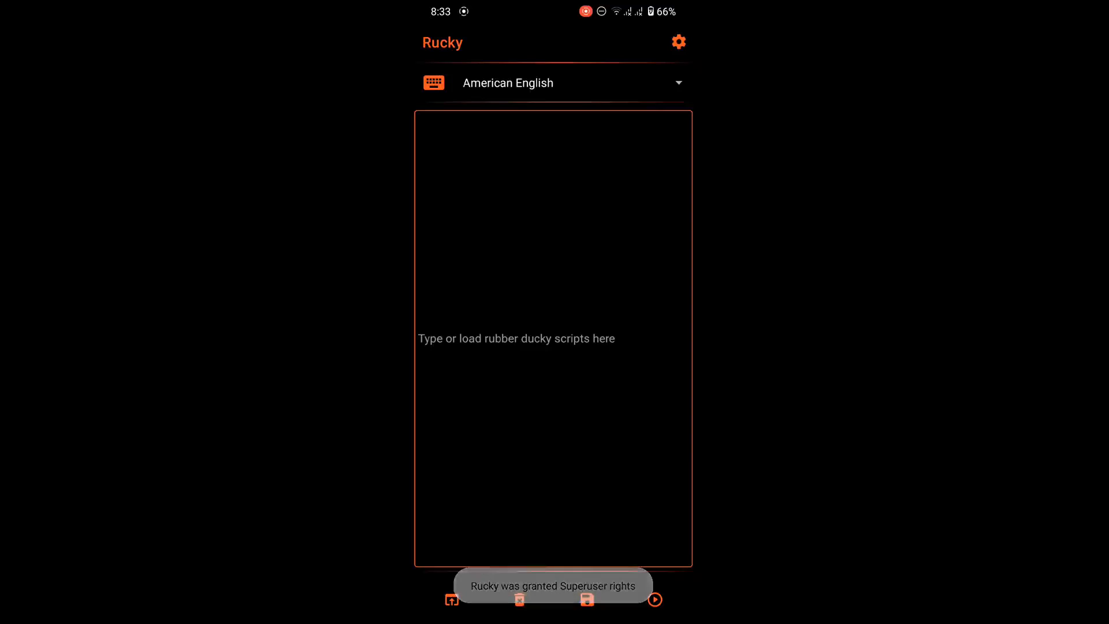
{"action": "left_click", "coordinate": [552, 340]}
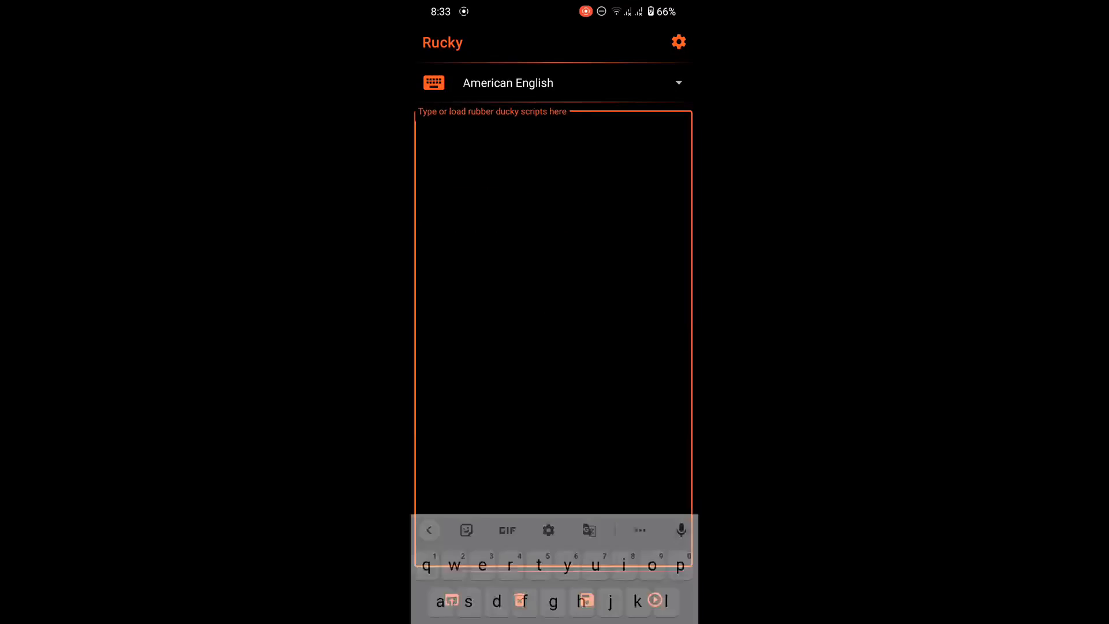
{"action": "left_click", "coordinate": [430, 529]}
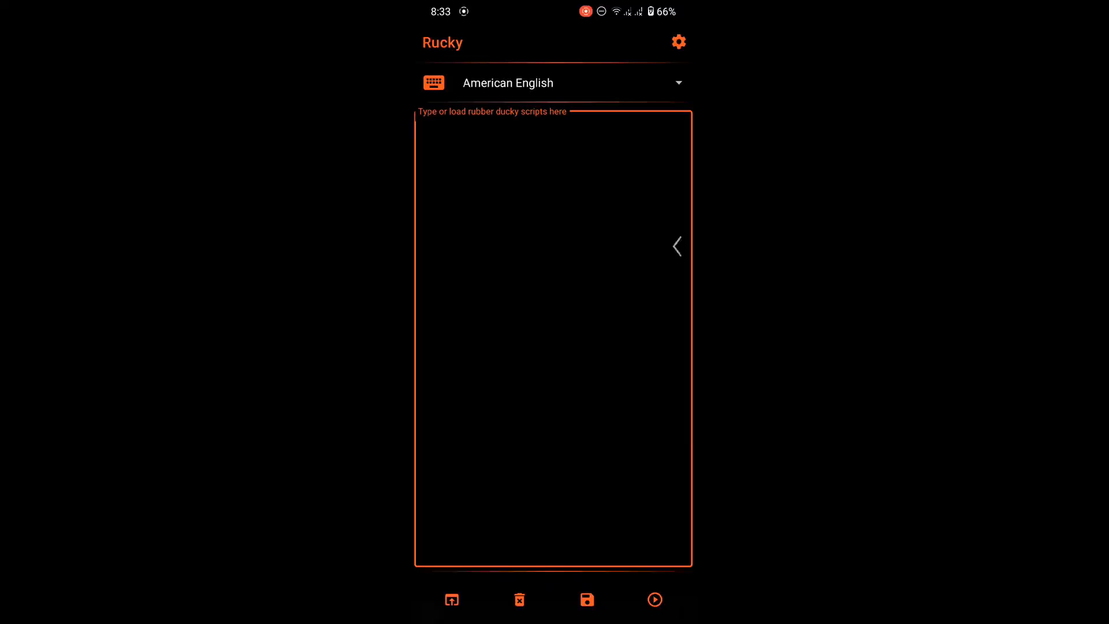
{"action": "left_click", "coordinate": [451, 599]}
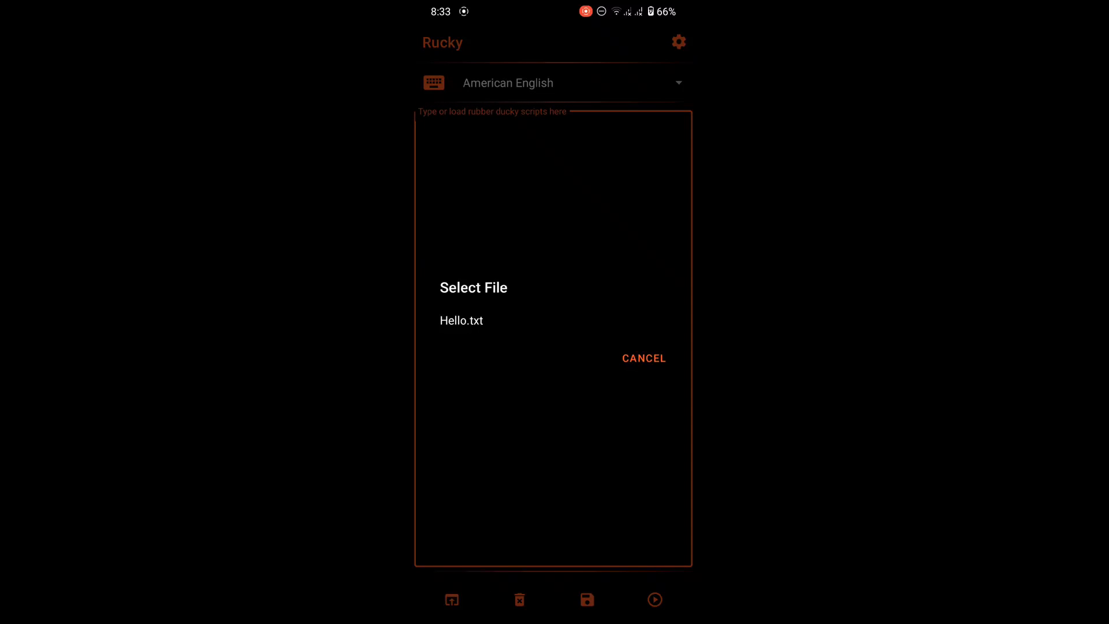
Step: Load Hello.txt into Rucky's script editor
{"action": "left_click", "coordinate": [461, 321]}
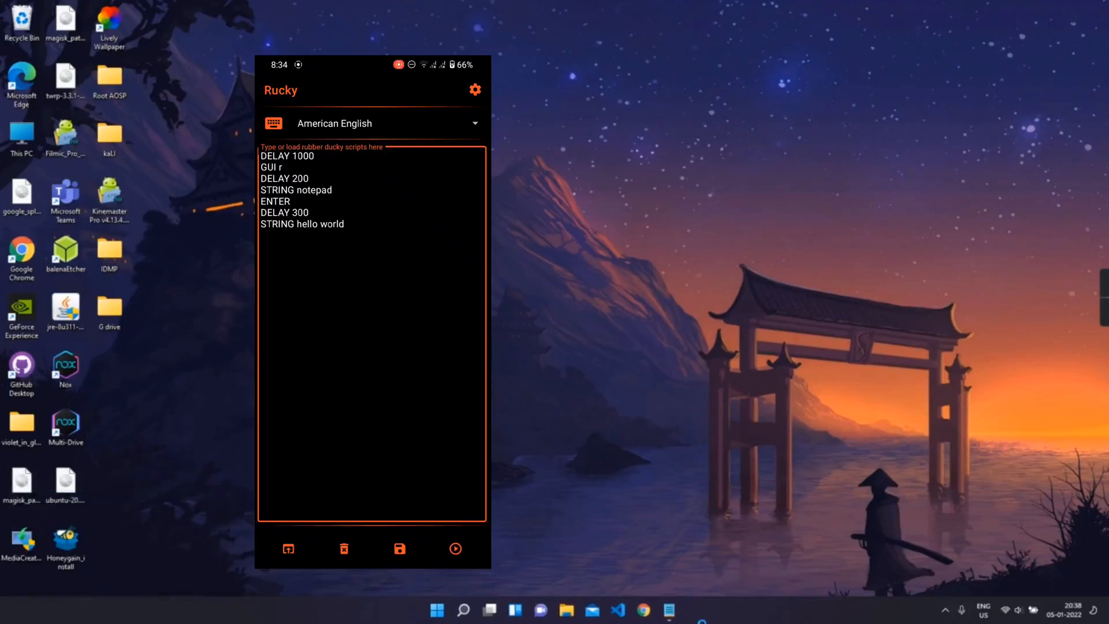
Step: Run the hello-world script twice, closing the PC's Notepad window in between
{"action": "left_click", "coordinate": [455, 548]}
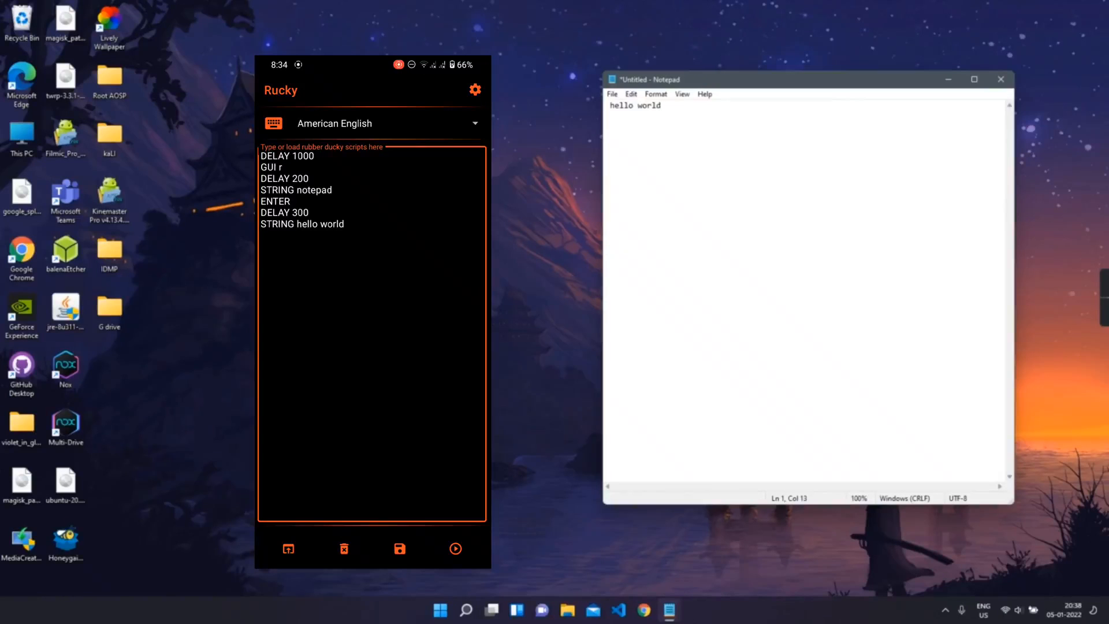
{"action": "left_click", "coordinate": [1000, 80]}
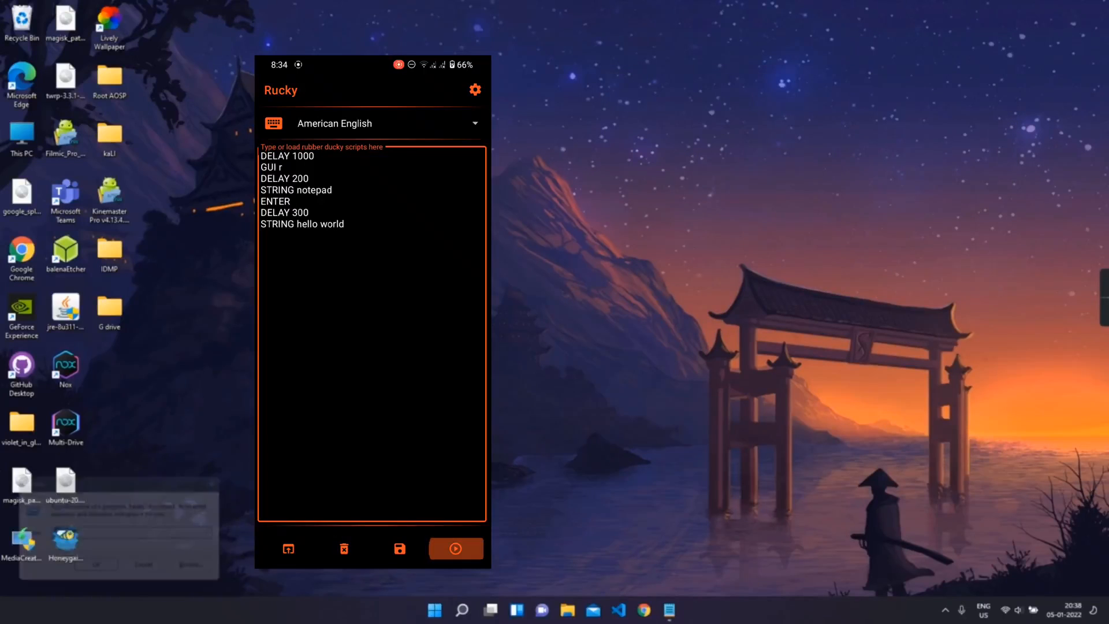
{"action": "left_click", "coordinate": [456, 549]}
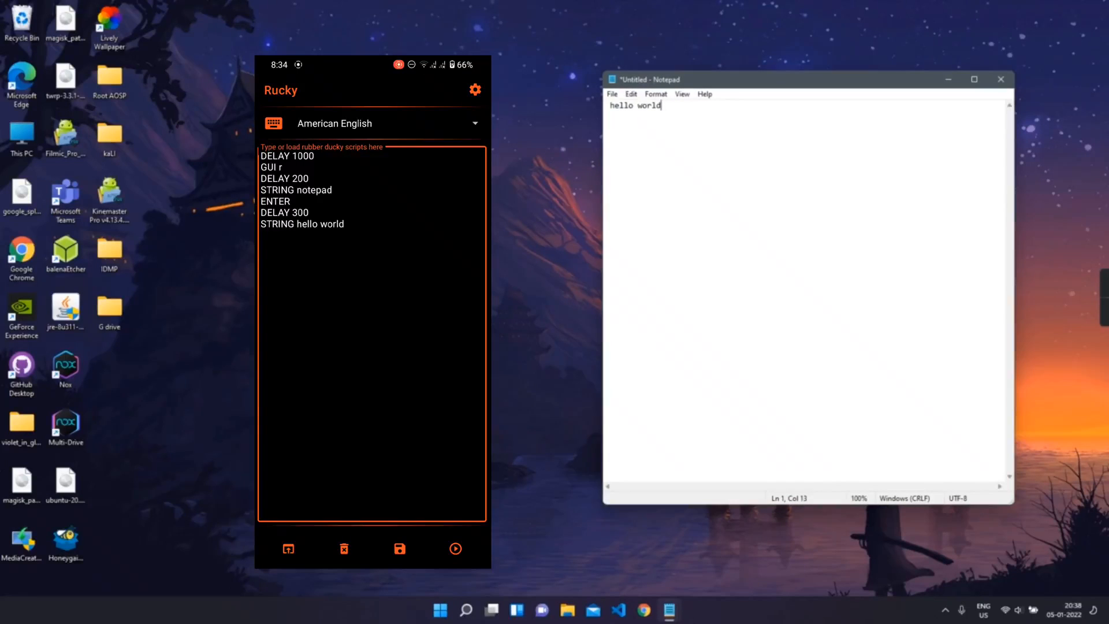